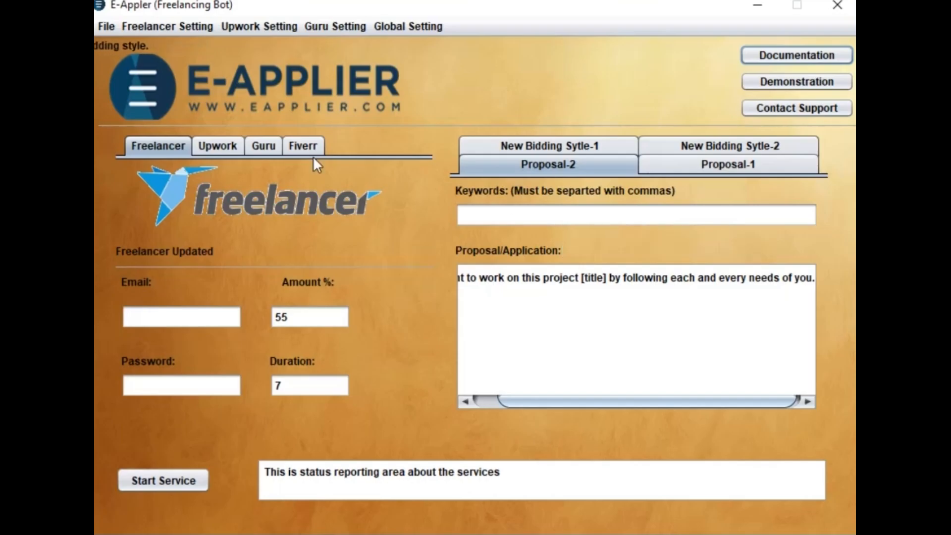
mouse_move(342, 155)
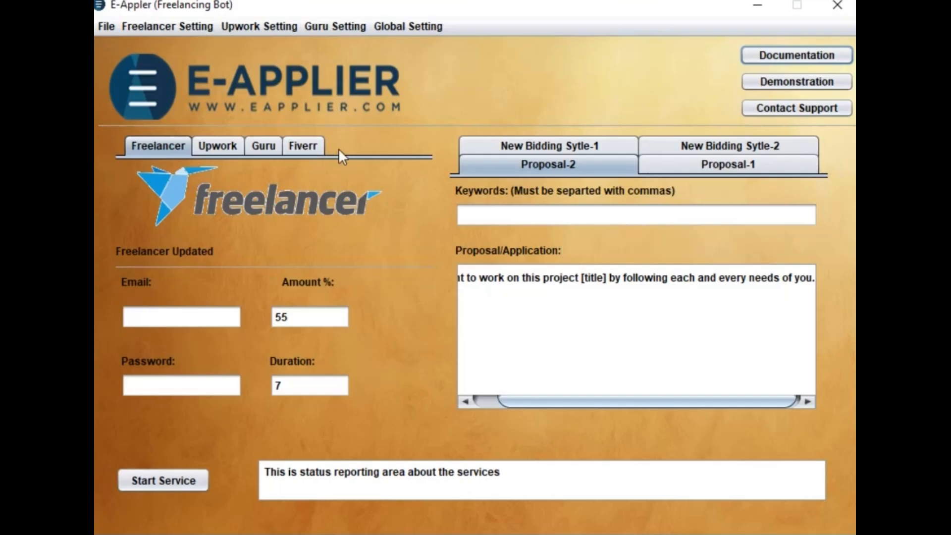
- Switch to the Fiverr bidding settings showing the 87% amount and linode gig title
left_click(303, 145)
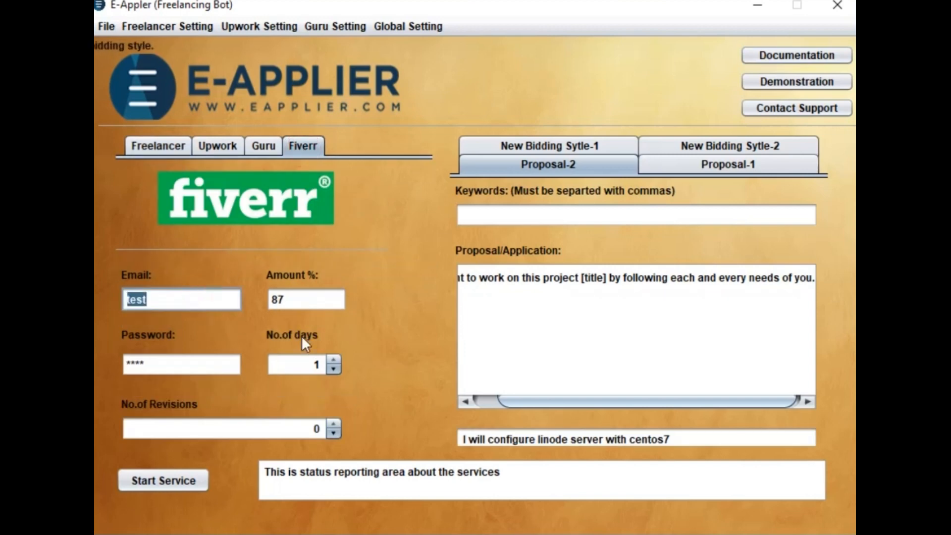
- Set the Fiverr email to admin, delivery time to 3 days and revisions to 1
type("admin")
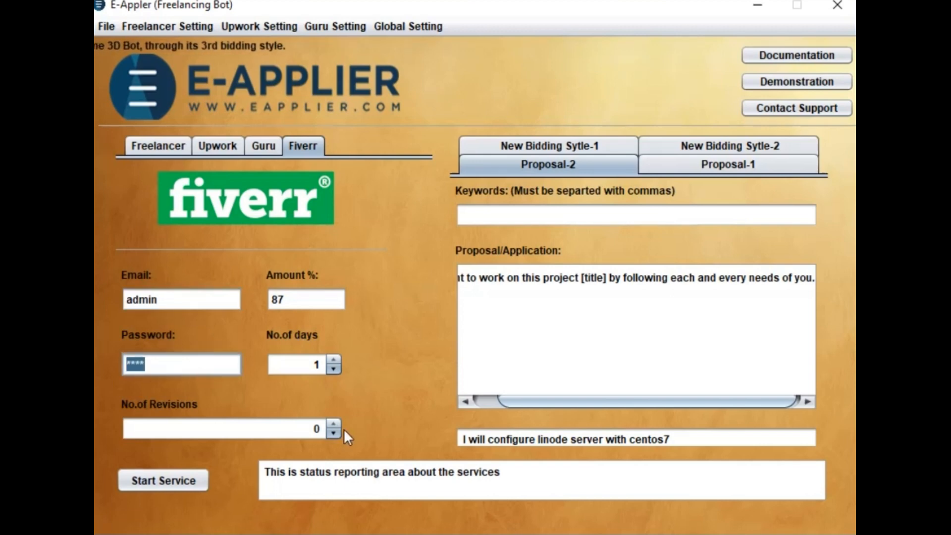
left_click(305, 299)
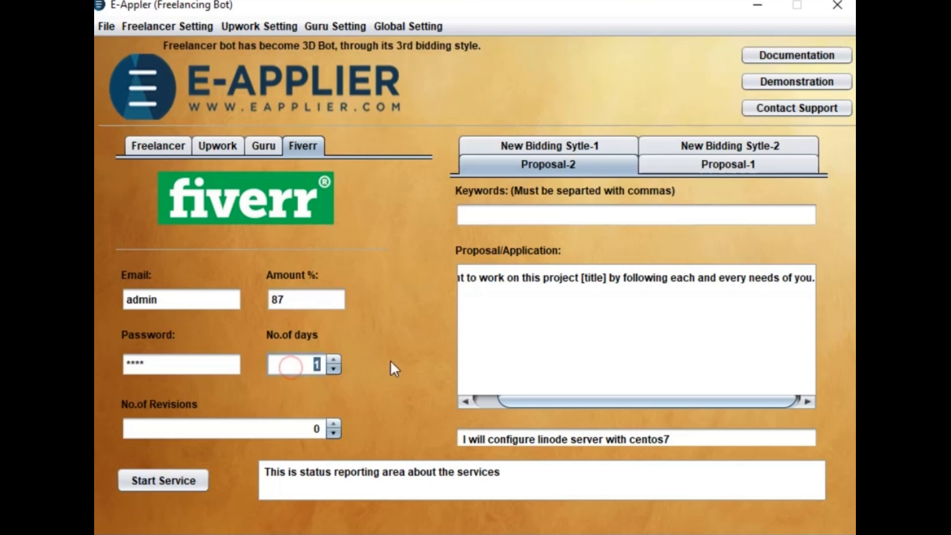
left_click(333, 359)
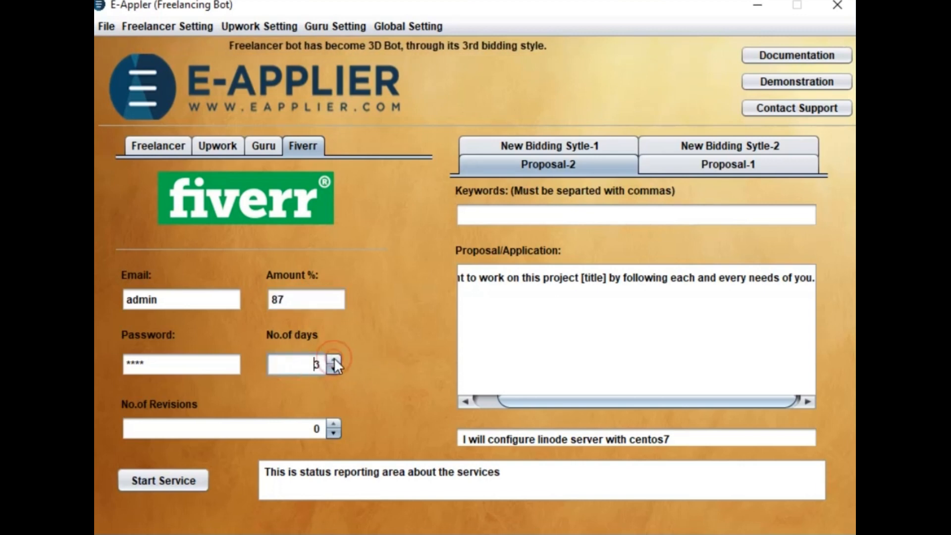
left_click(334, 363)
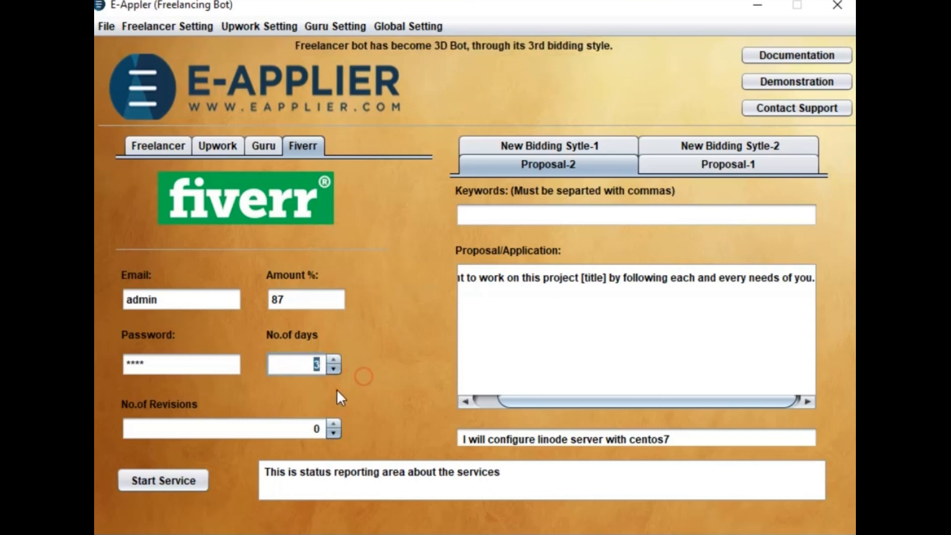
mouse_move(148, 415)
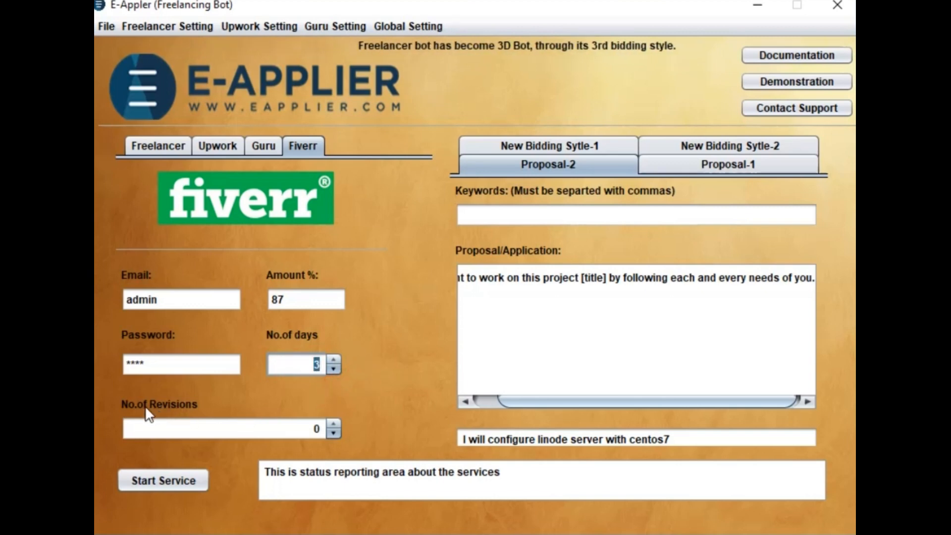
mouse_move(308, 434)
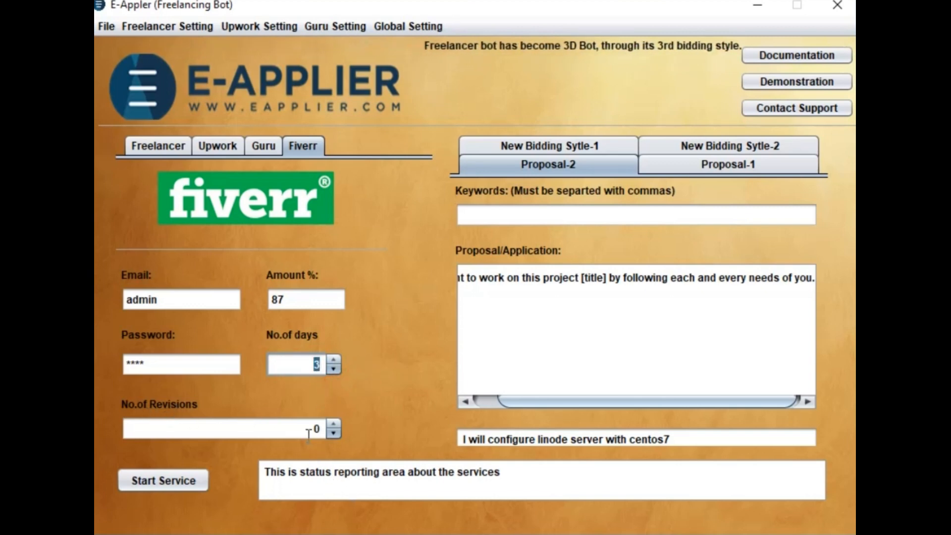
left_click(332, 425)
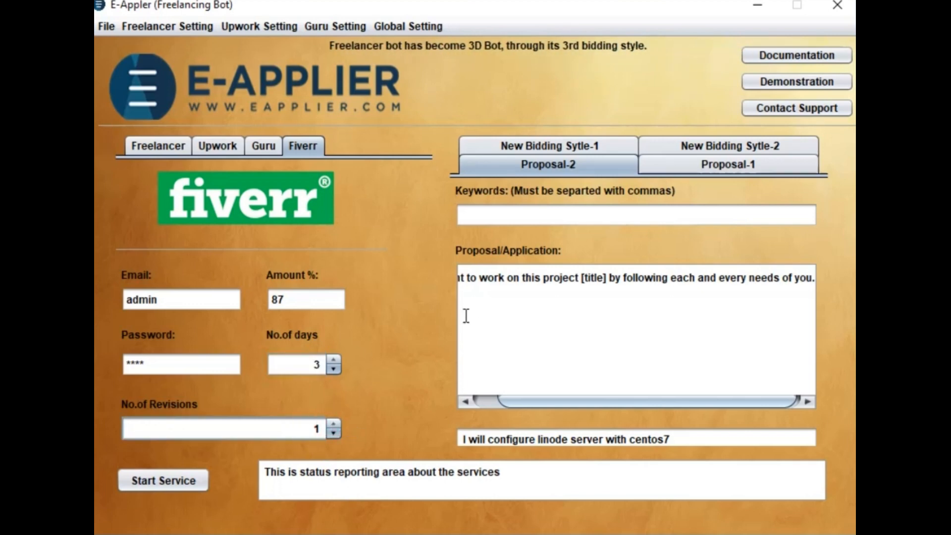
- Copy Proposal-2's message text into Proposal-1 and return to edit Proposal-2
left_click(728, 164)
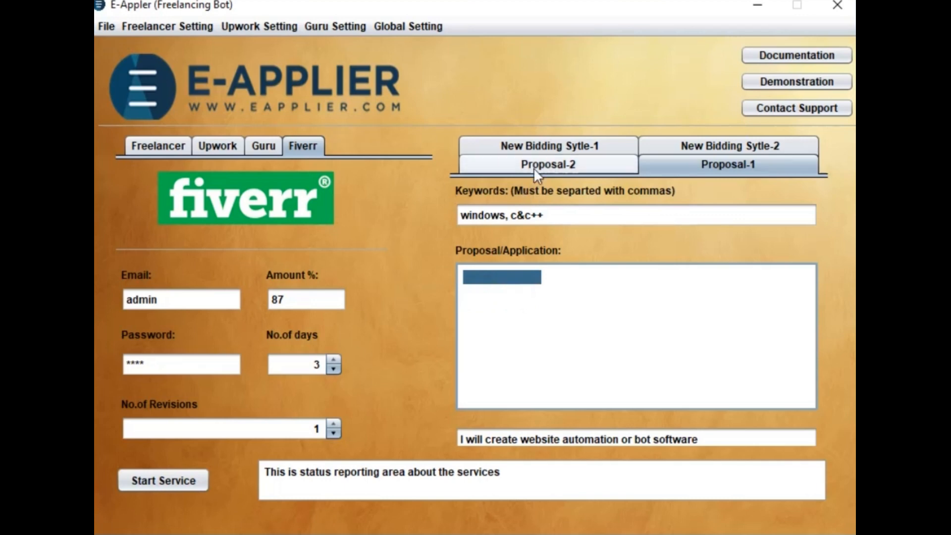
left_click(545, 163)
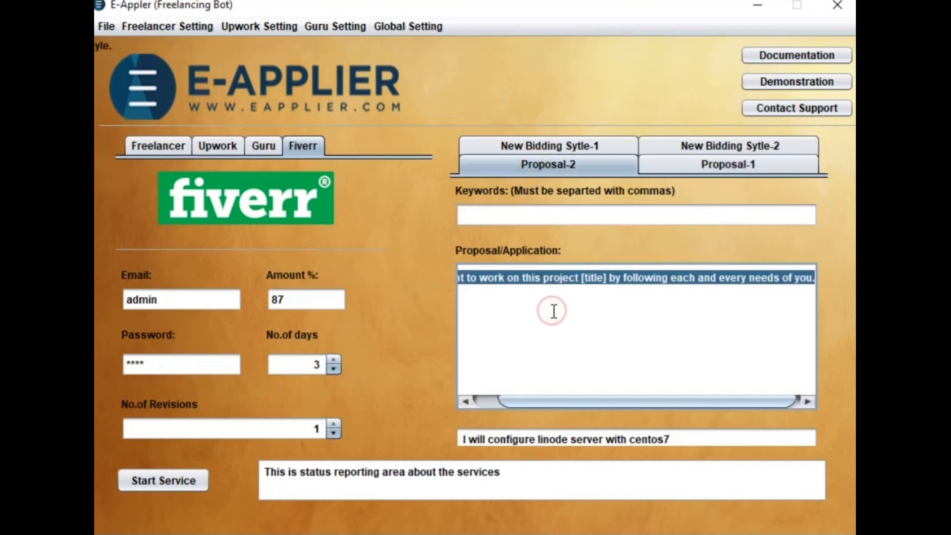
left_click(729, 164)
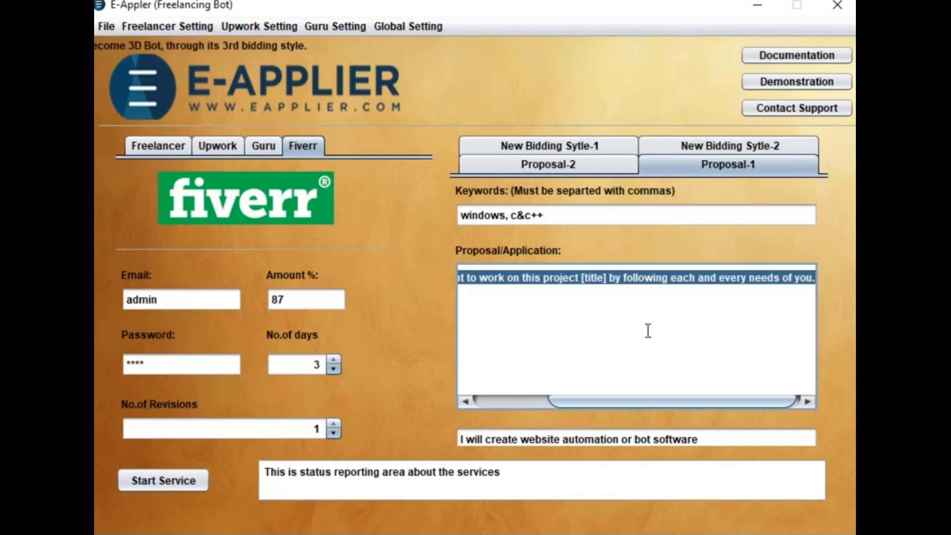
left_click(577, 438)
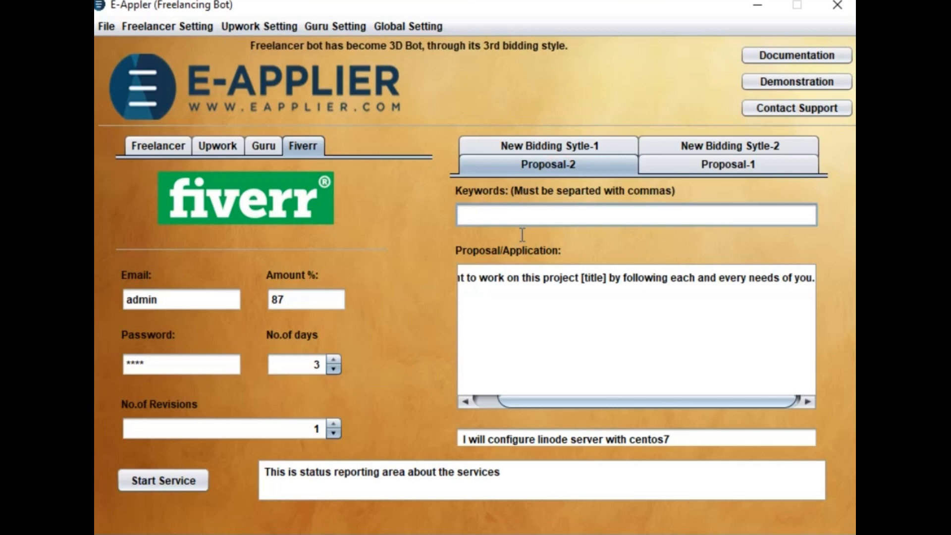
- Give Proposal-2 the keywords centos, linux and check its linode server gig title
type("centos, linux")
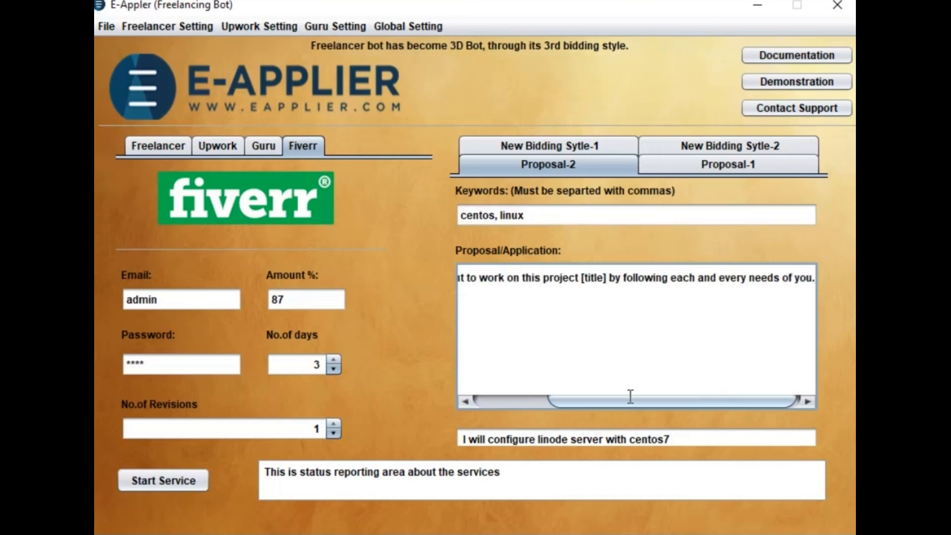
triple_click(564, 439)
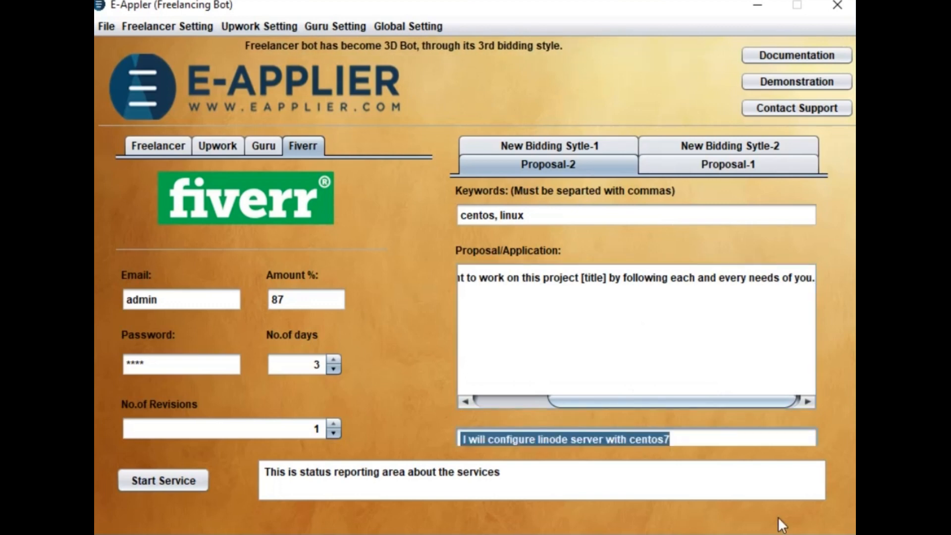
mouse_move(709, 515)
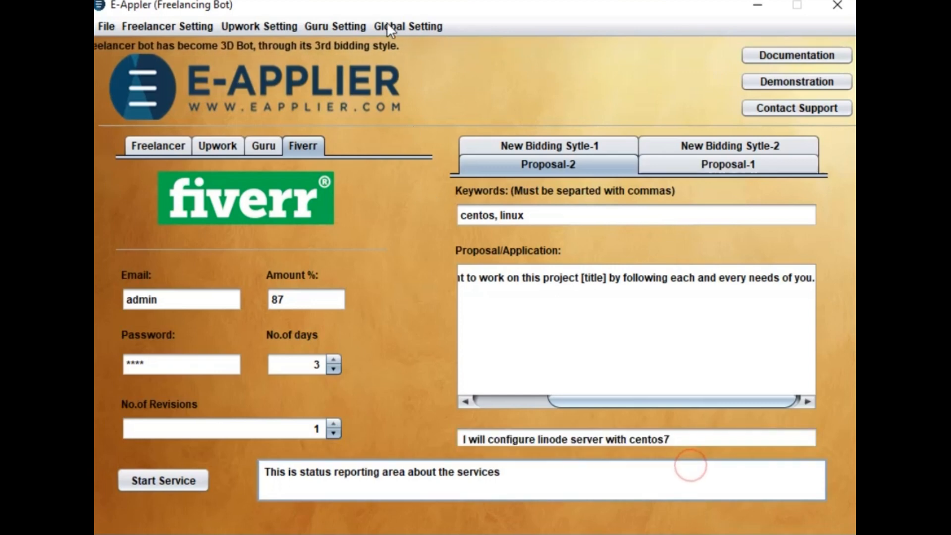
- Enable Chrome profiling in Global Setting, keeping the Chrome User Data path
left_click(407, 26)
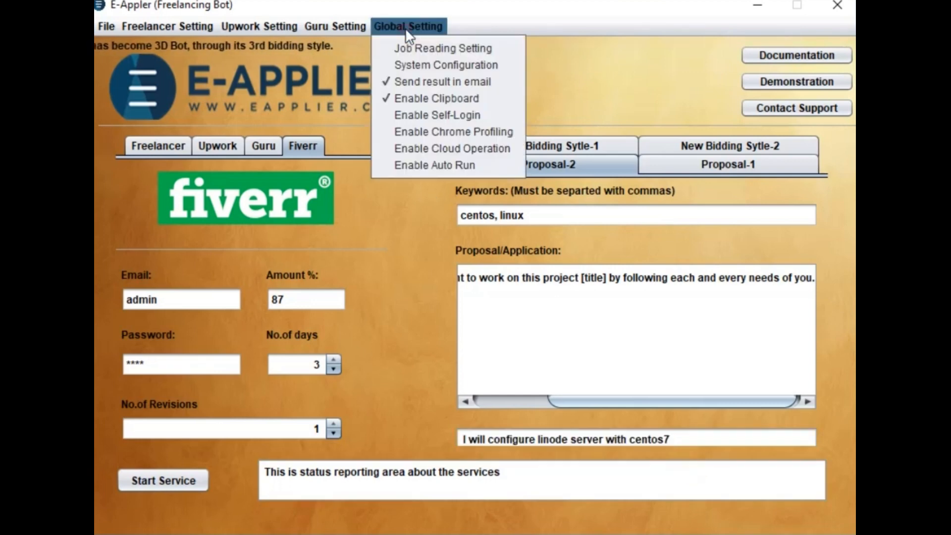
mouse_move(453, 132)
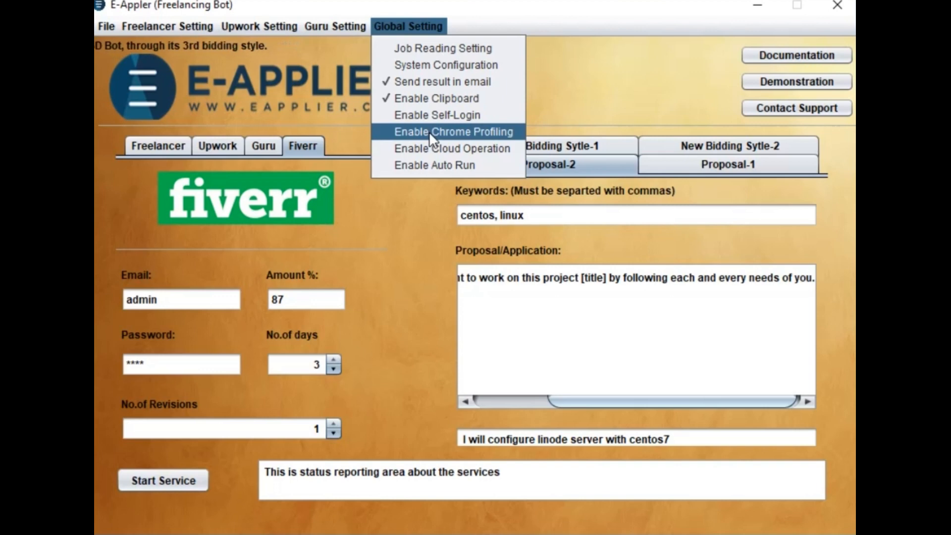
left_click(452, 132)
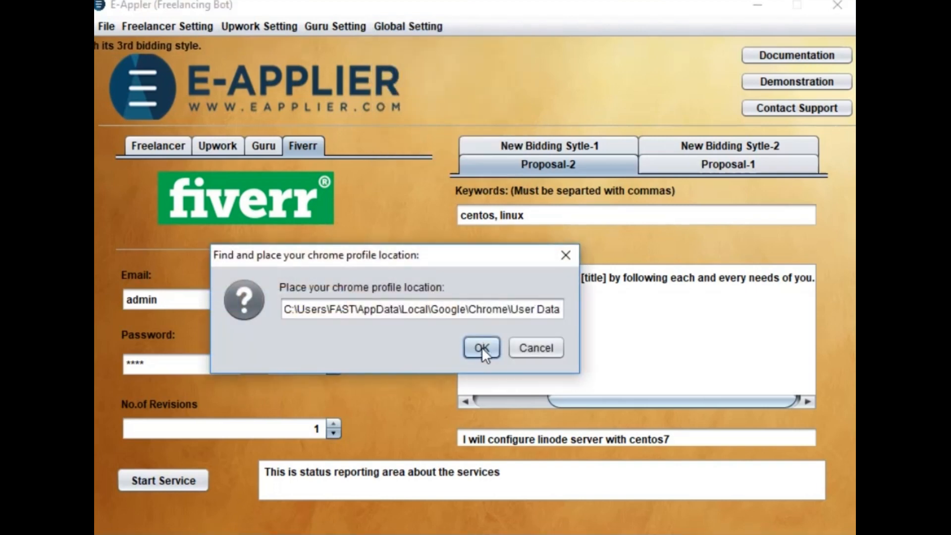
left_click(481, 348)
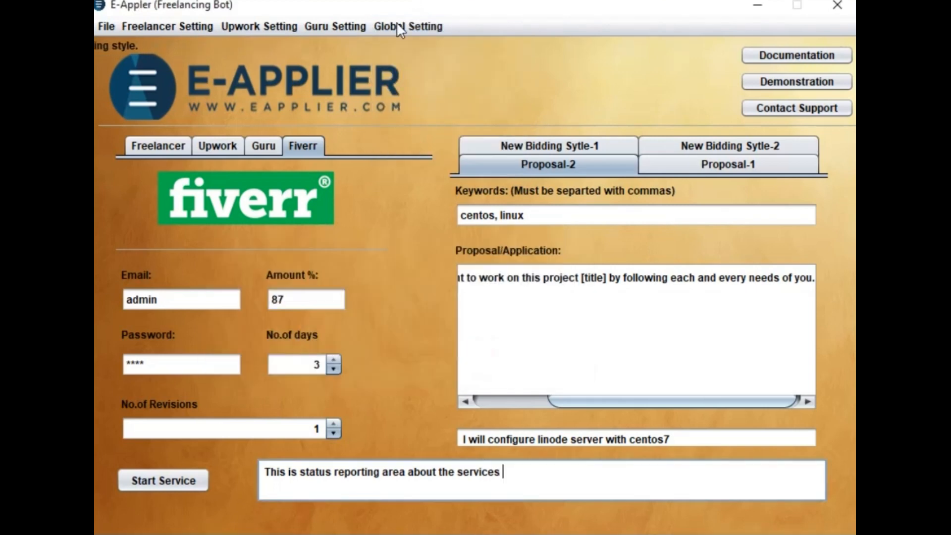
left_click(407, 26)
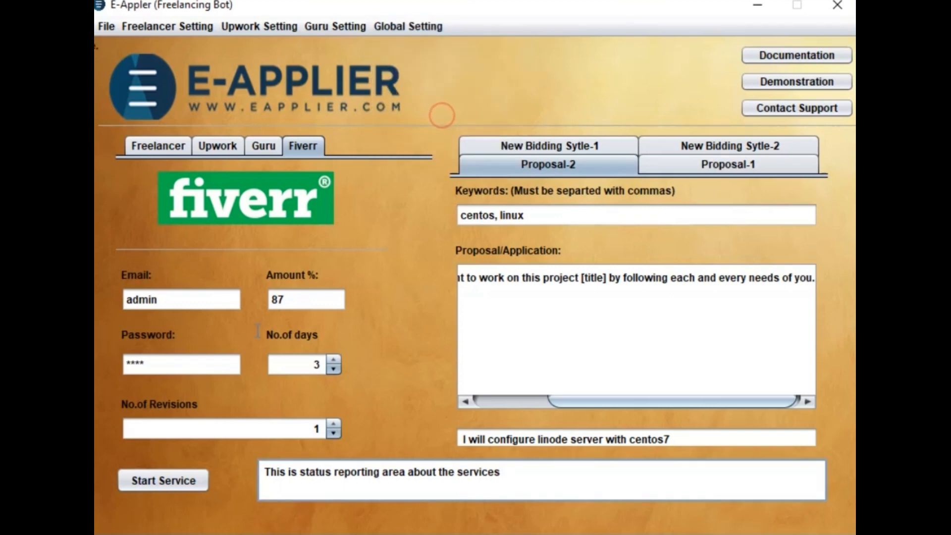
- Start the service so Chrome opens Fiverr Buyer Requests with a login prompt
left_click(163, 480)
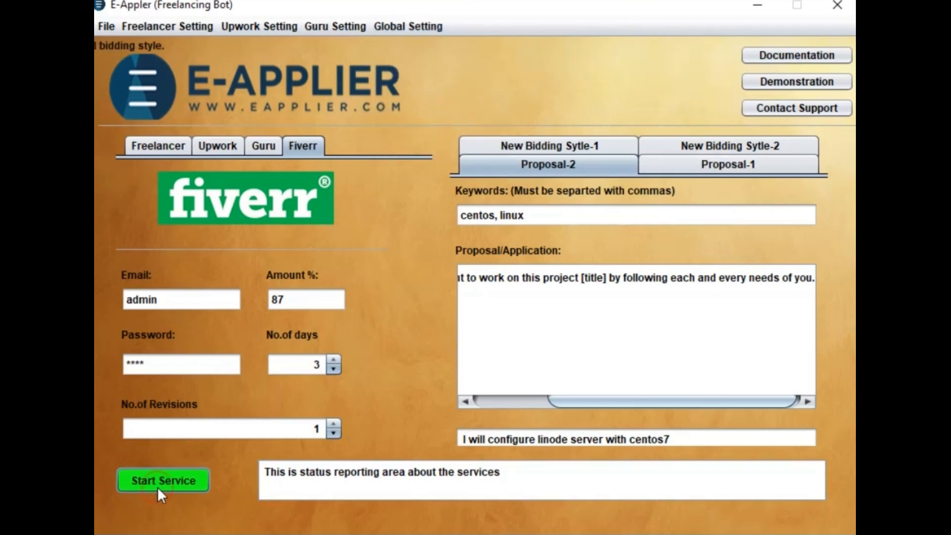
left_click(163, 481)
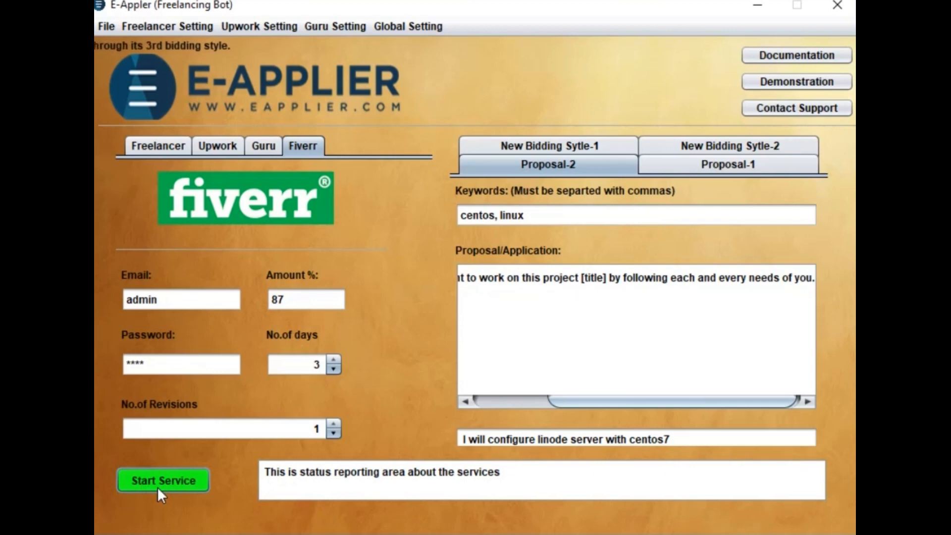
left_click(162, 480)
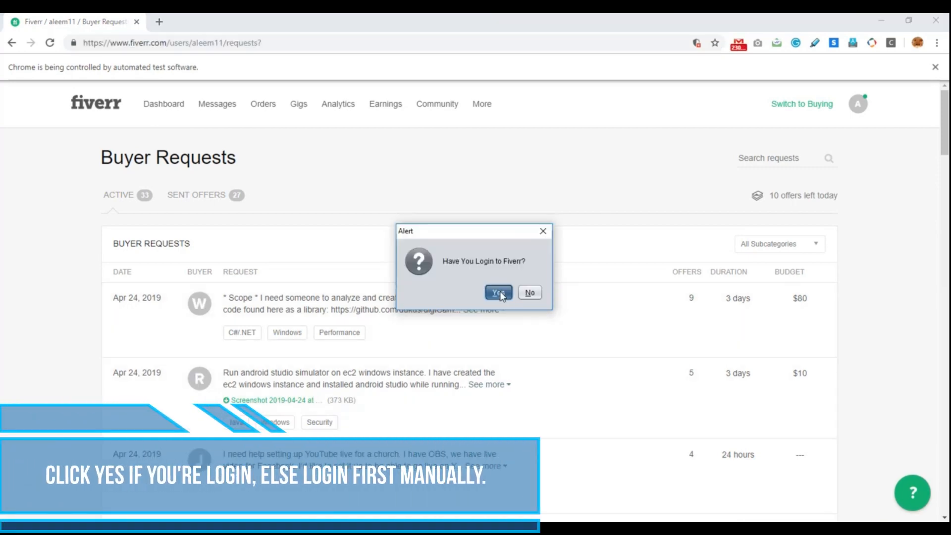
- Confirm being logged in and let the bot submit $87, 3-day custom offers to buyer requests
left_click(498, 292)
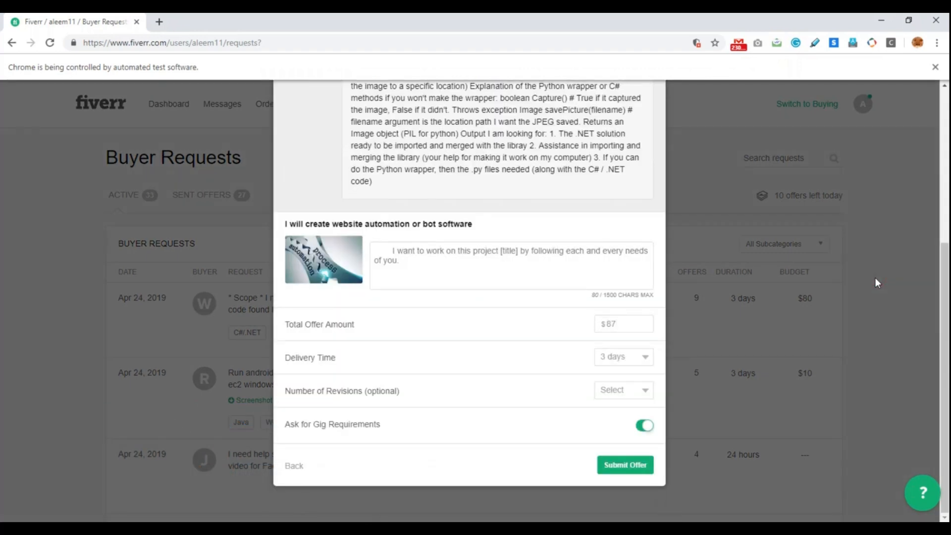
left_click(624, 464)
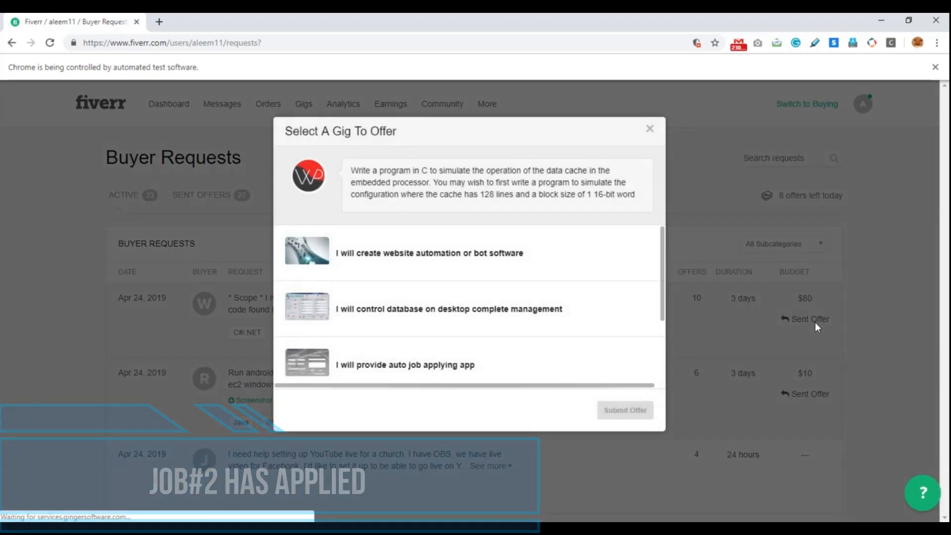
left_click(428, 253)
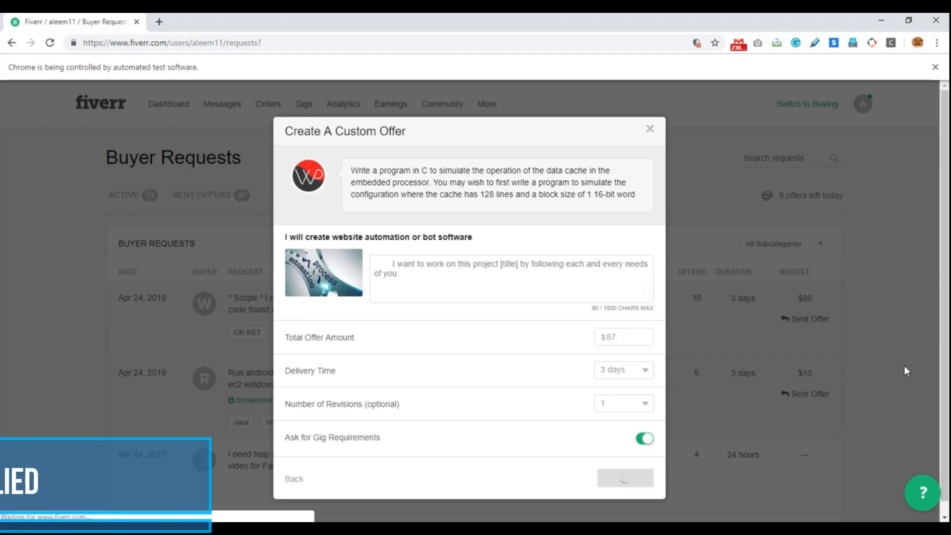